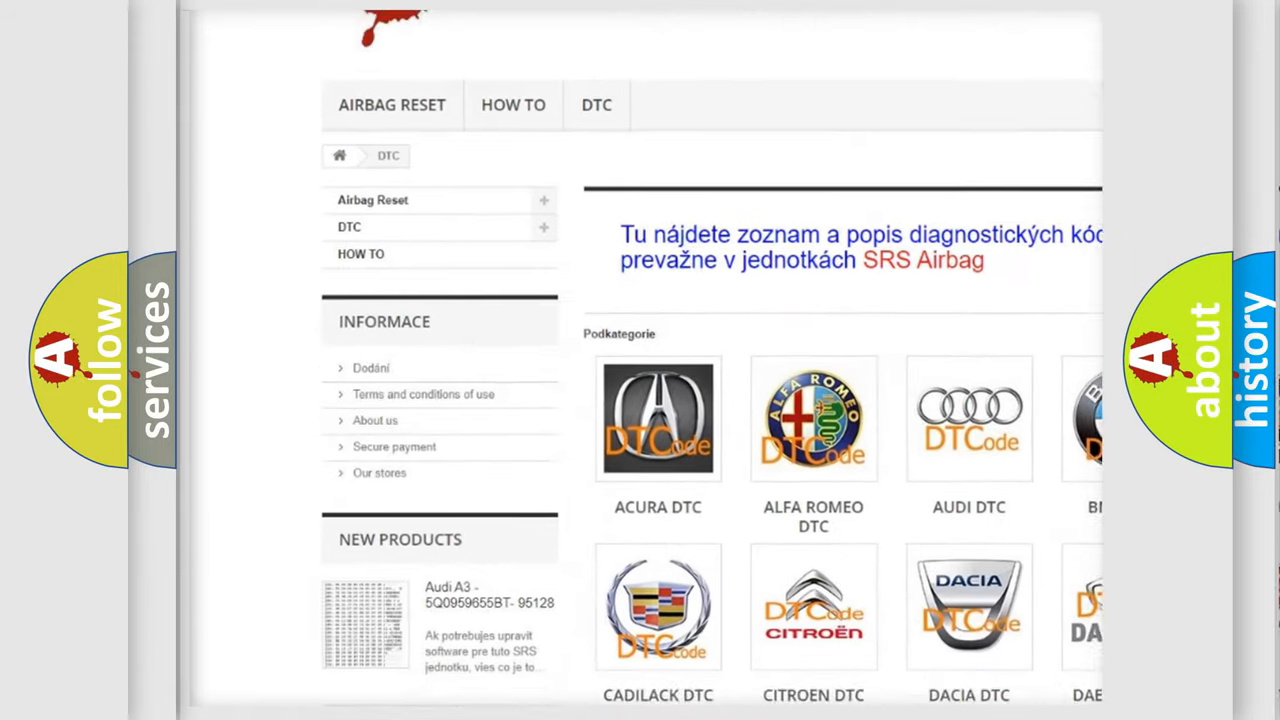
scroll(down, 3)
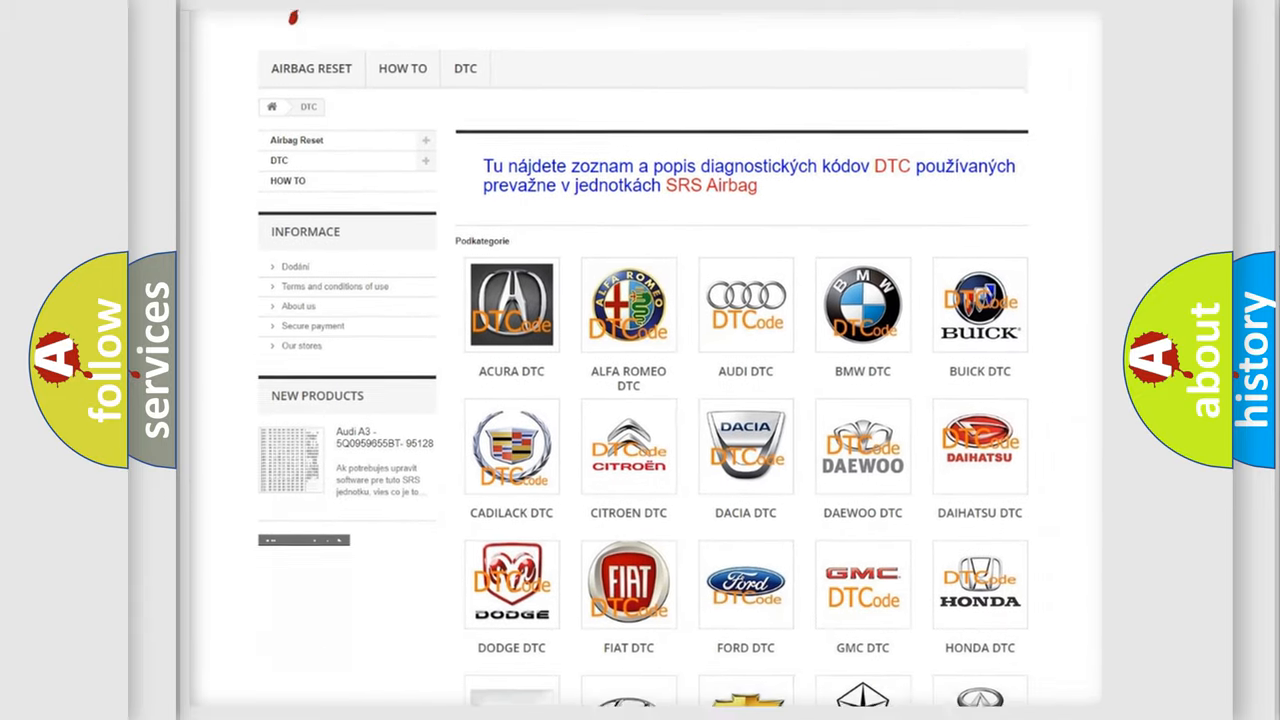
scroll(down, 3)
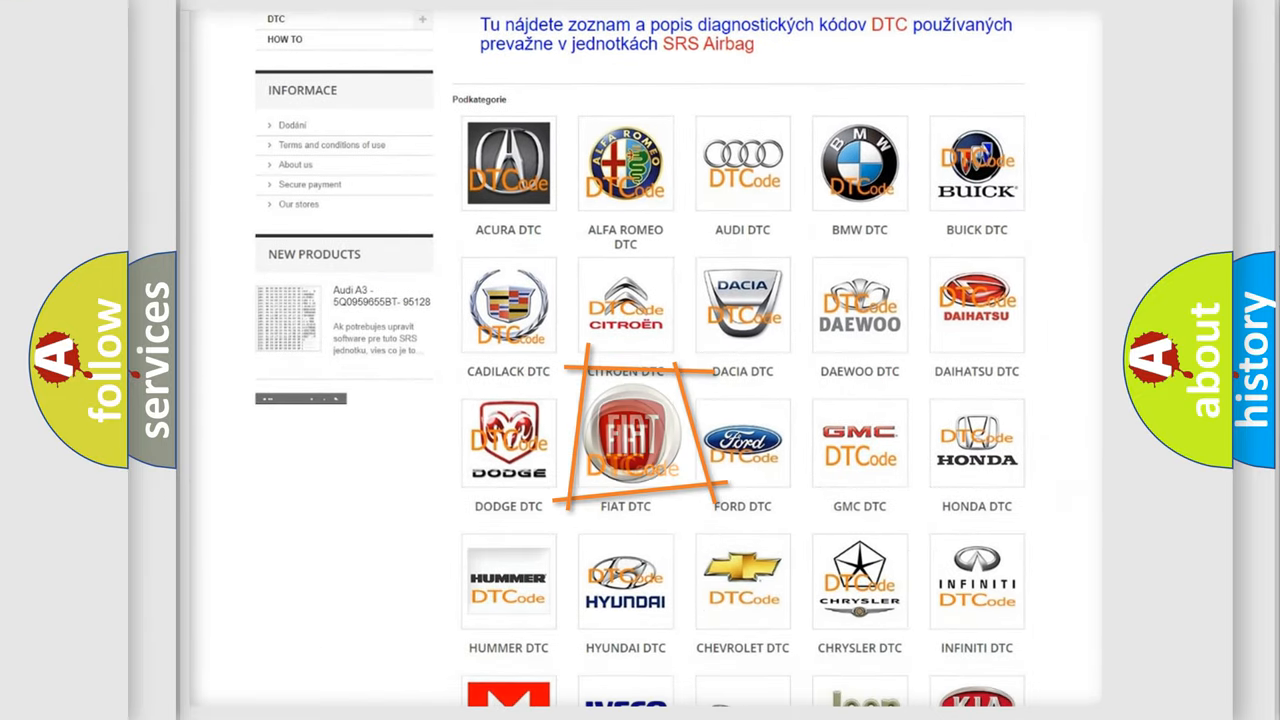